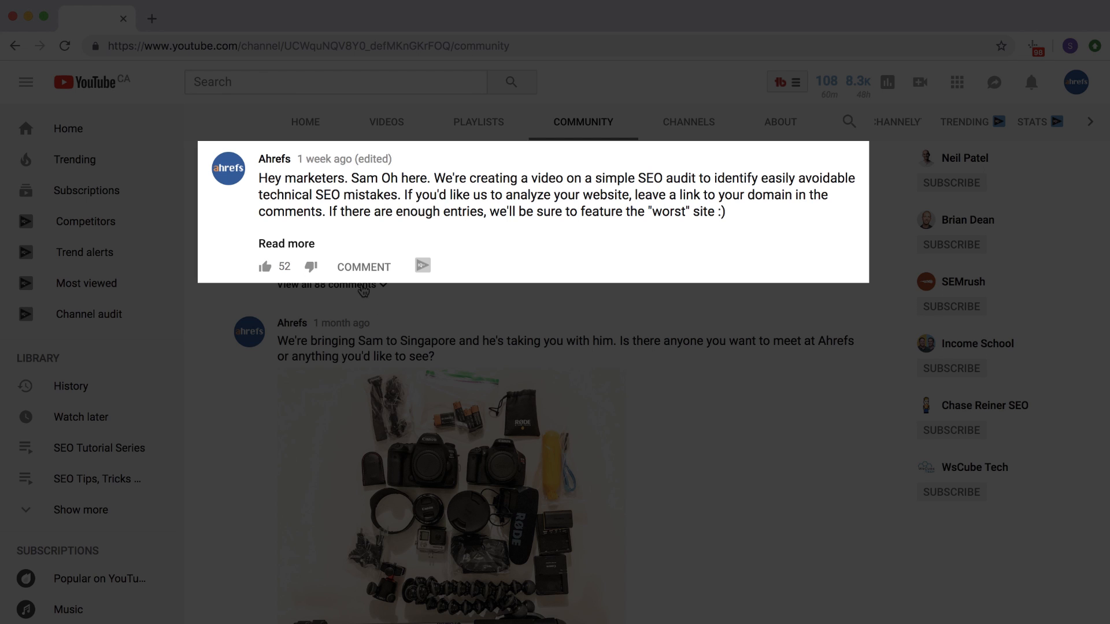
- Expand the 88 comments on Ahrefs' SEO audit post, scroll the domains, and open Central Park Tutors
left_click(327, 284)
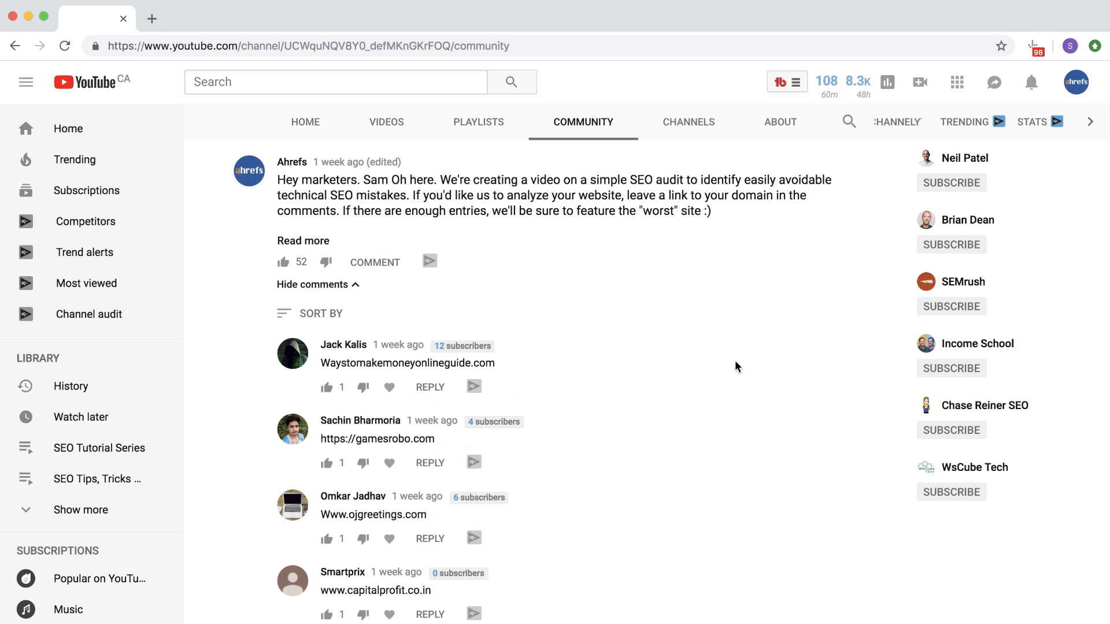
mouse_move(809, 463)
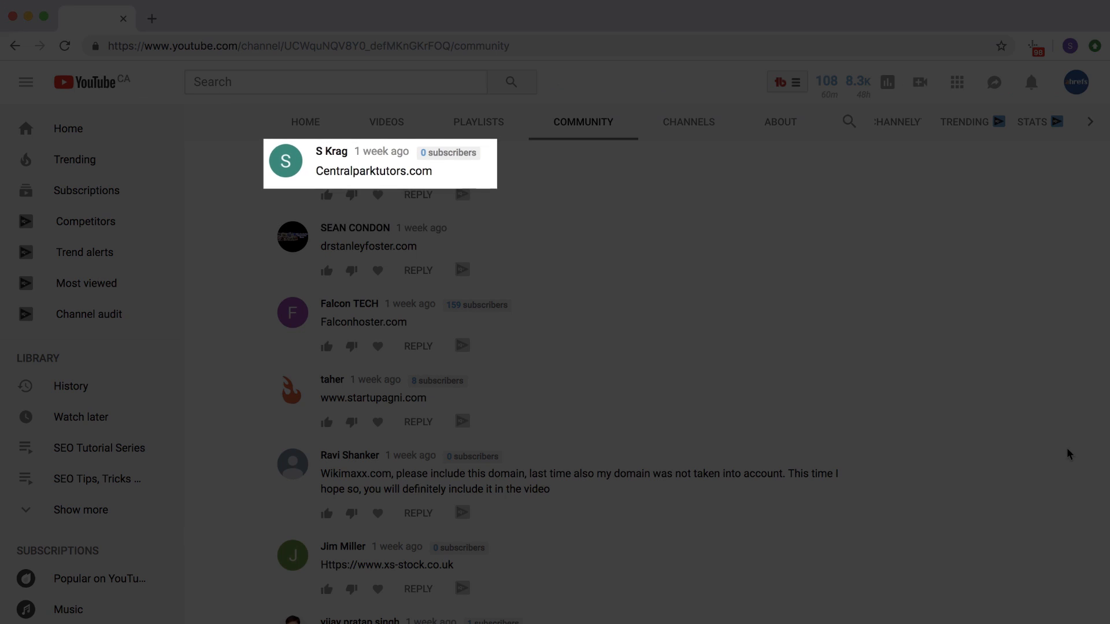
scroll("down", 3)
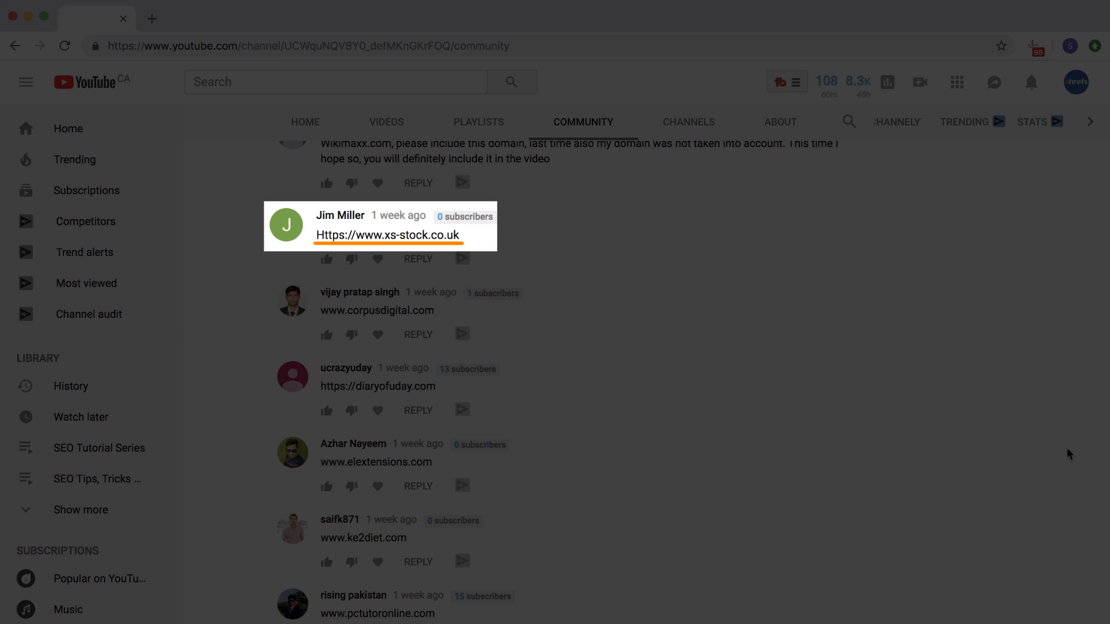
left_click(387, 235)
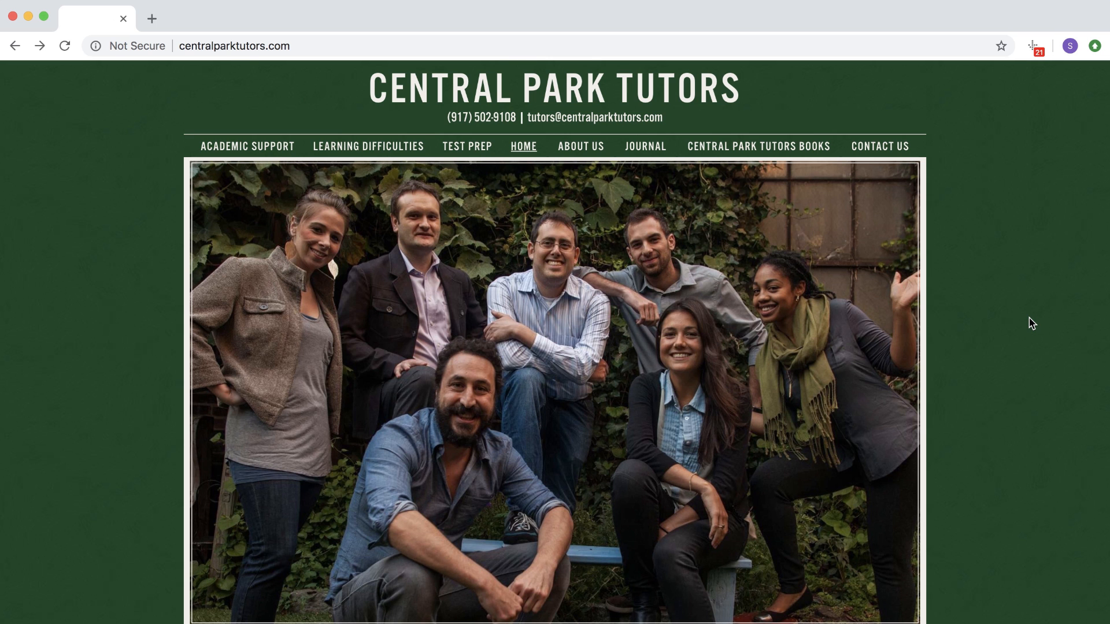
- Scroll the site:centralparktutors.com results (about 411 pages) and return to the tutoring homepage
scroll("down", 3)
type("cent")
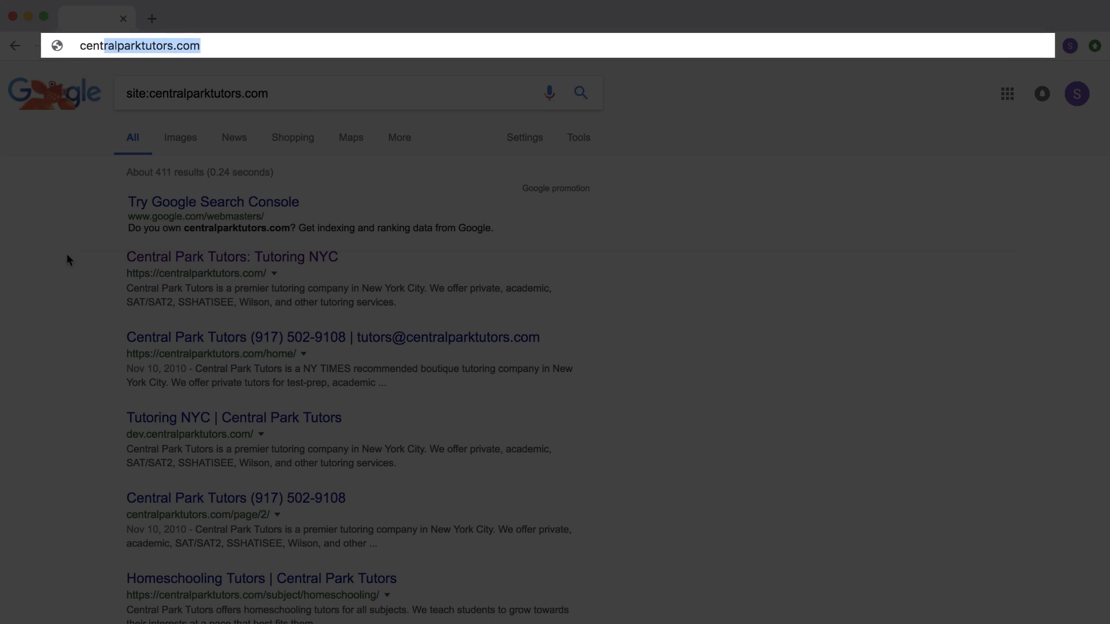
left_click(230, 256)
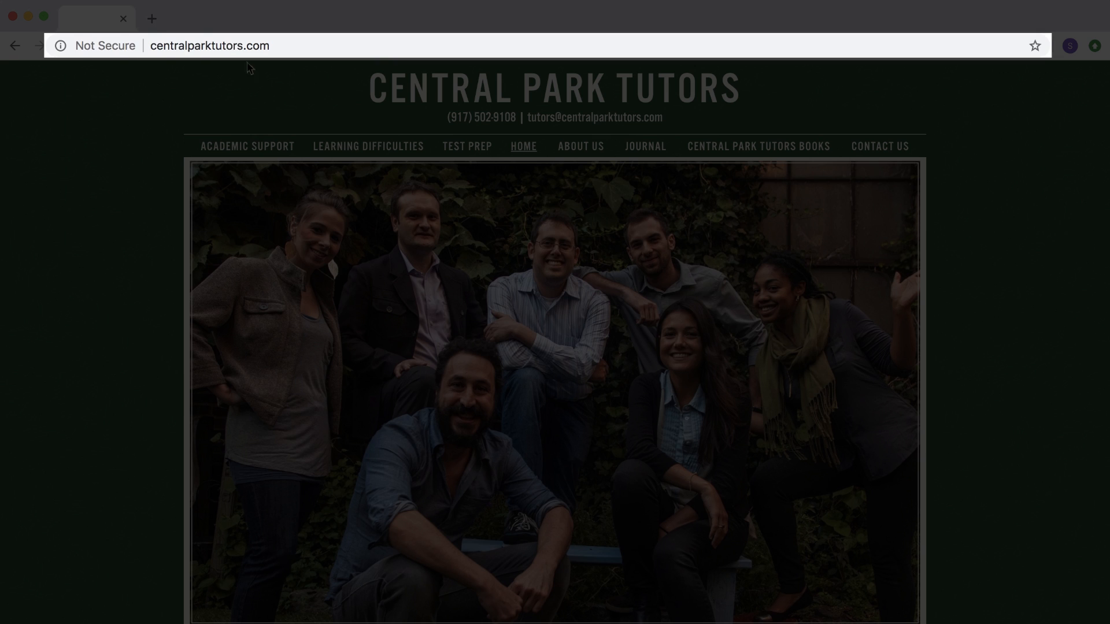
mouse_move(211, 63)
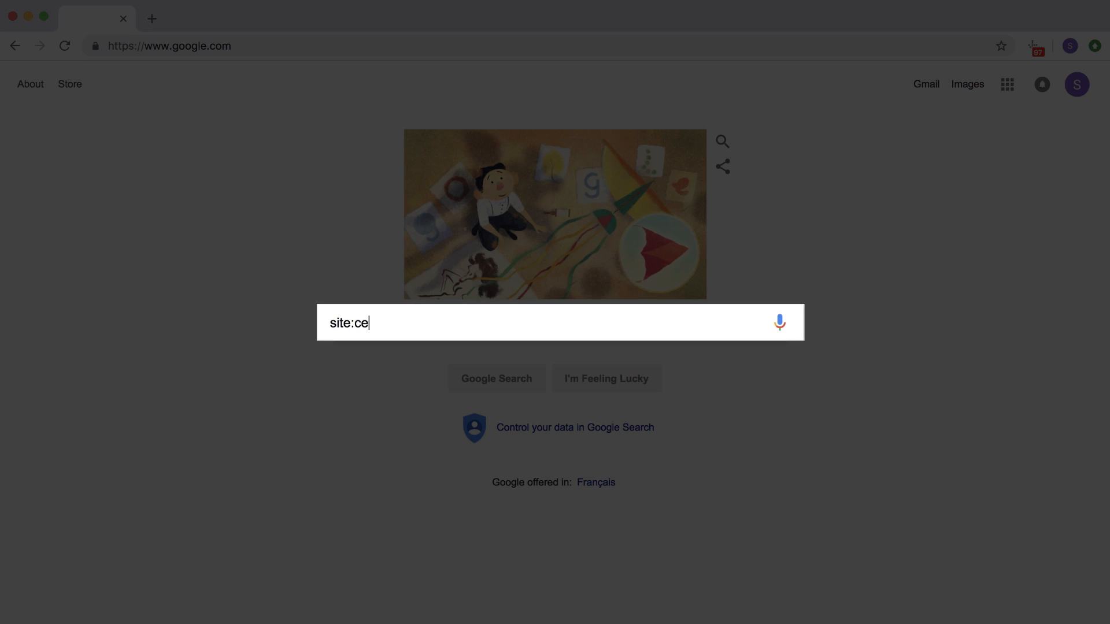
- Search site:centralparktutors.com inurl:www, which matches nothing, then start a query excluding https
type("ntralparktutors.co")
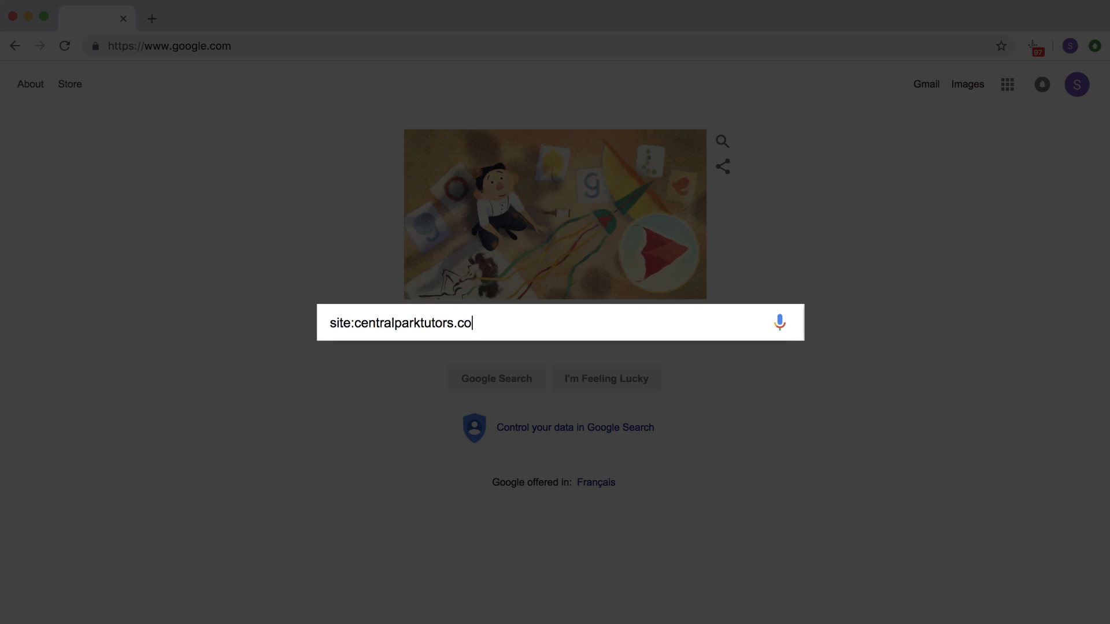
type("m")
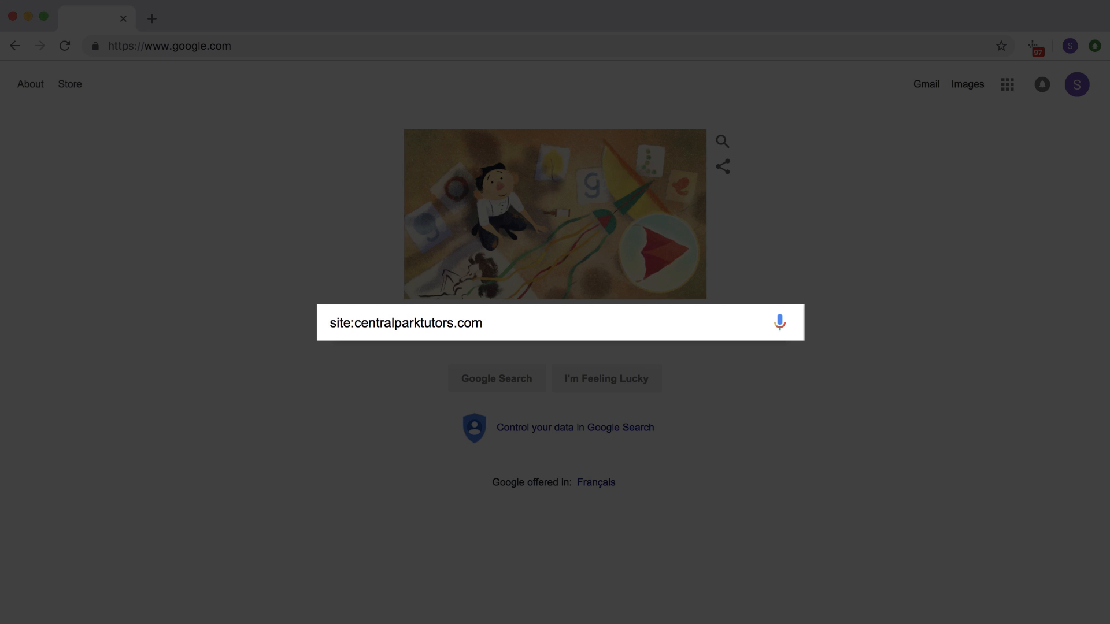
type("inurl:w")
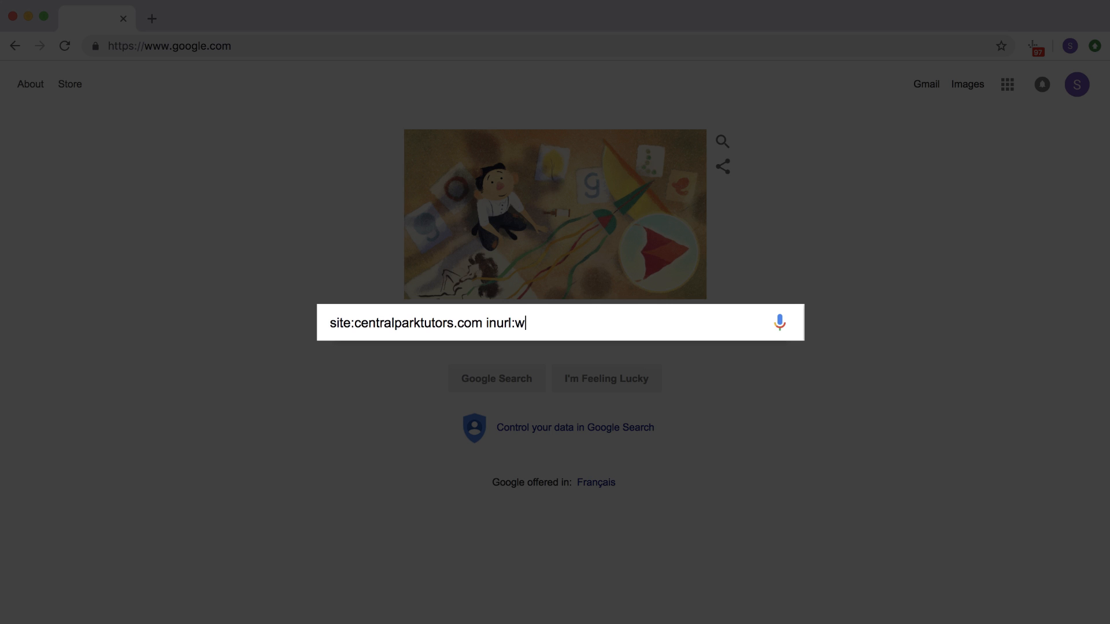
type("ww")
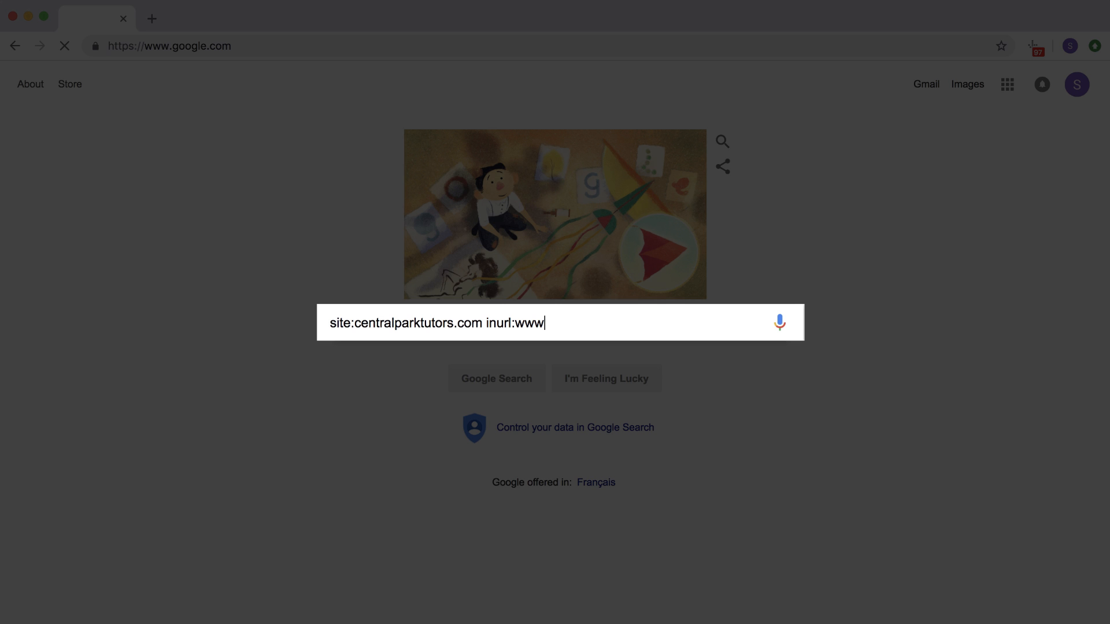
key("Return")
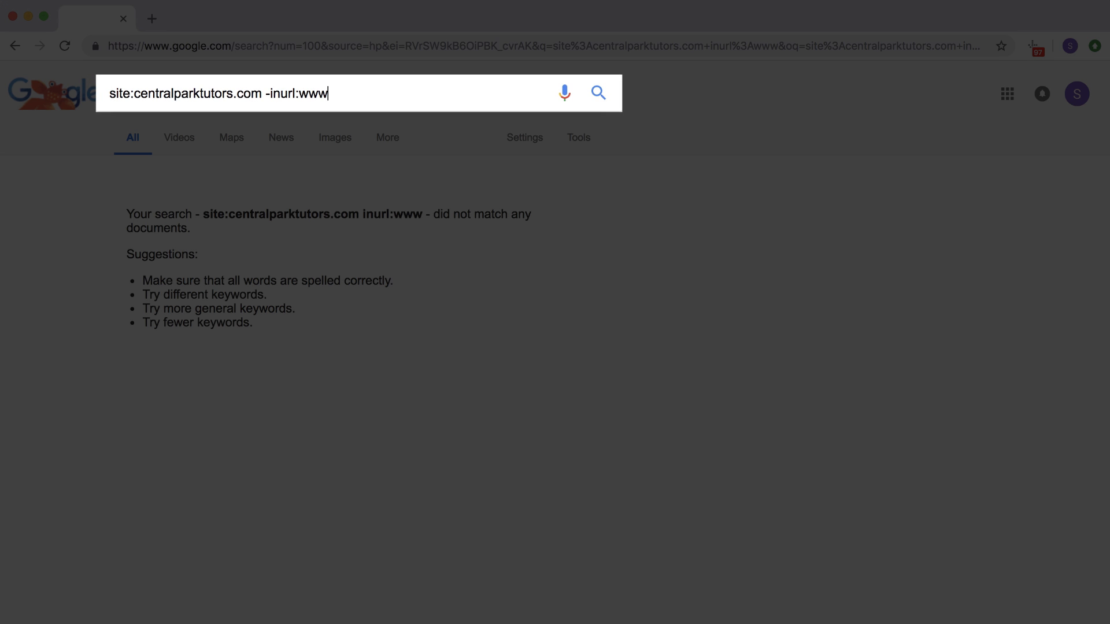
type("https")
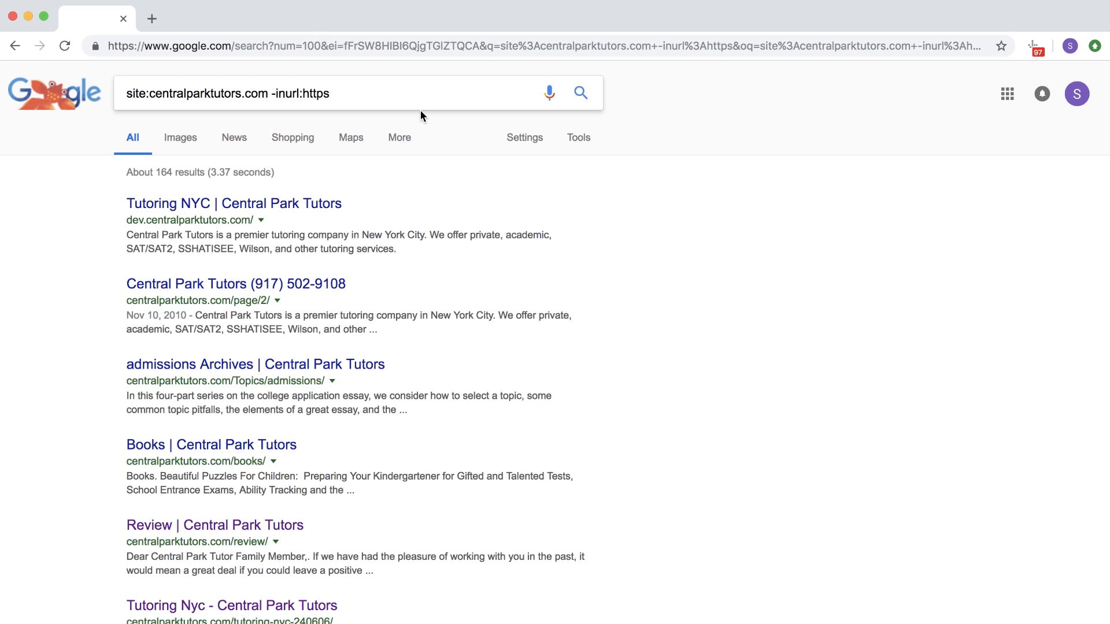
mouse_move(367, 389)
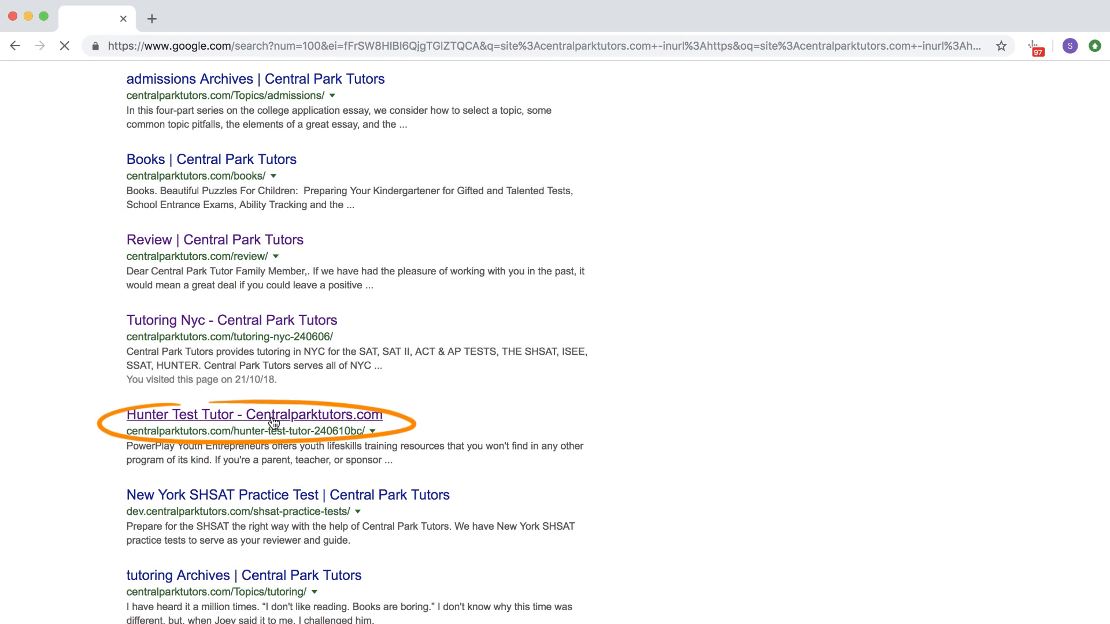
- Open the non-HTTPS Hunter Test Tutor page, scroll its spammy link sections, and return to search
left_click(252, 415)
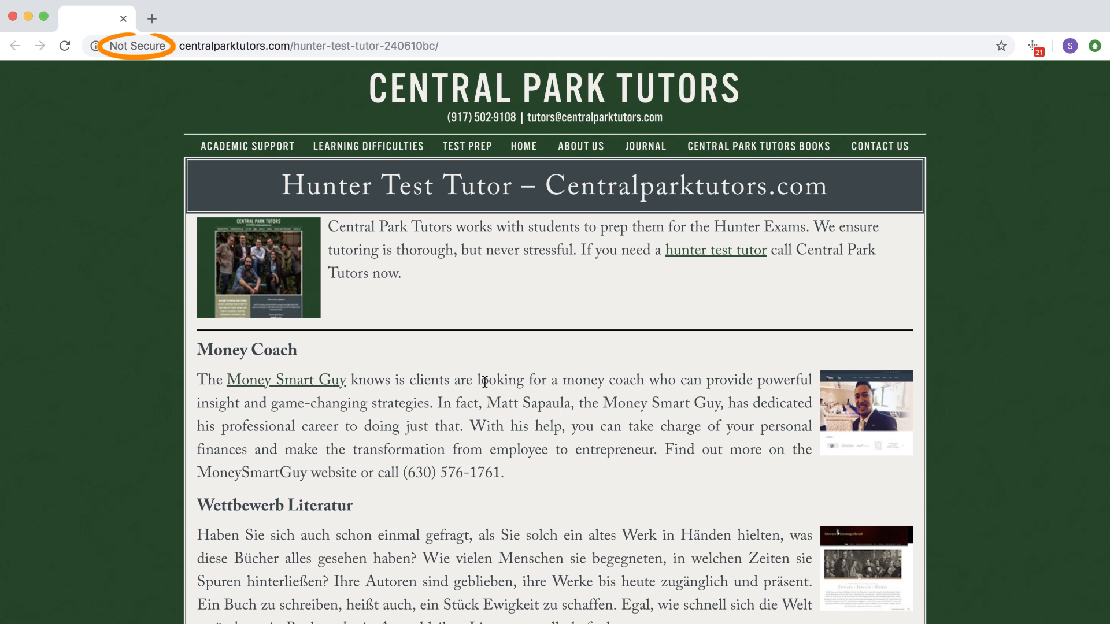
scroll("down", 3)
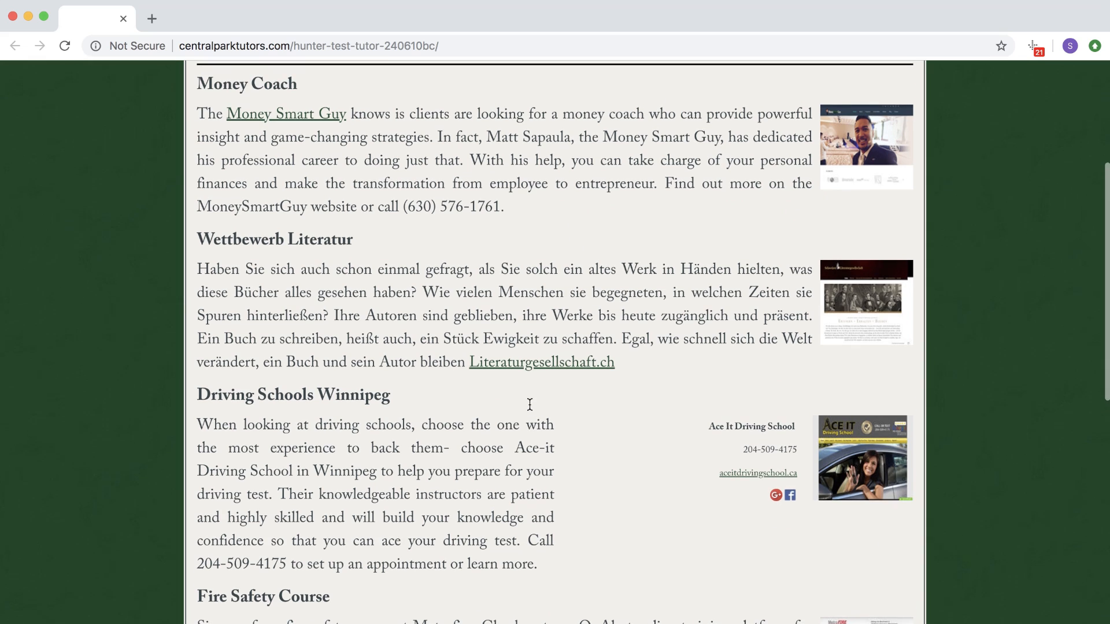
mouse_move(530, 410)
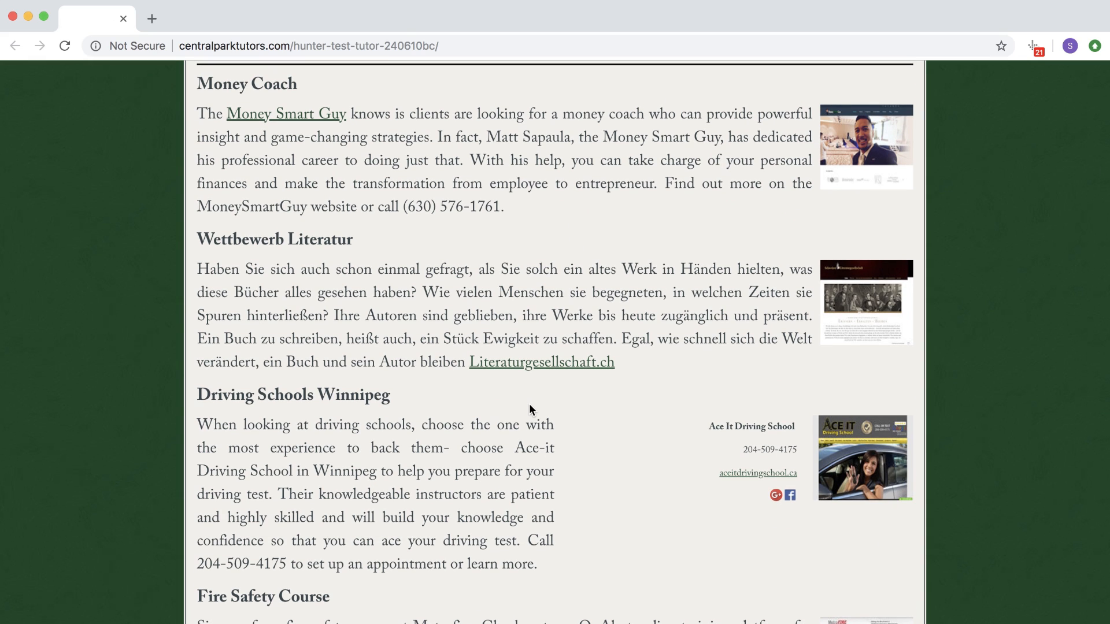
left_click(247, 83)
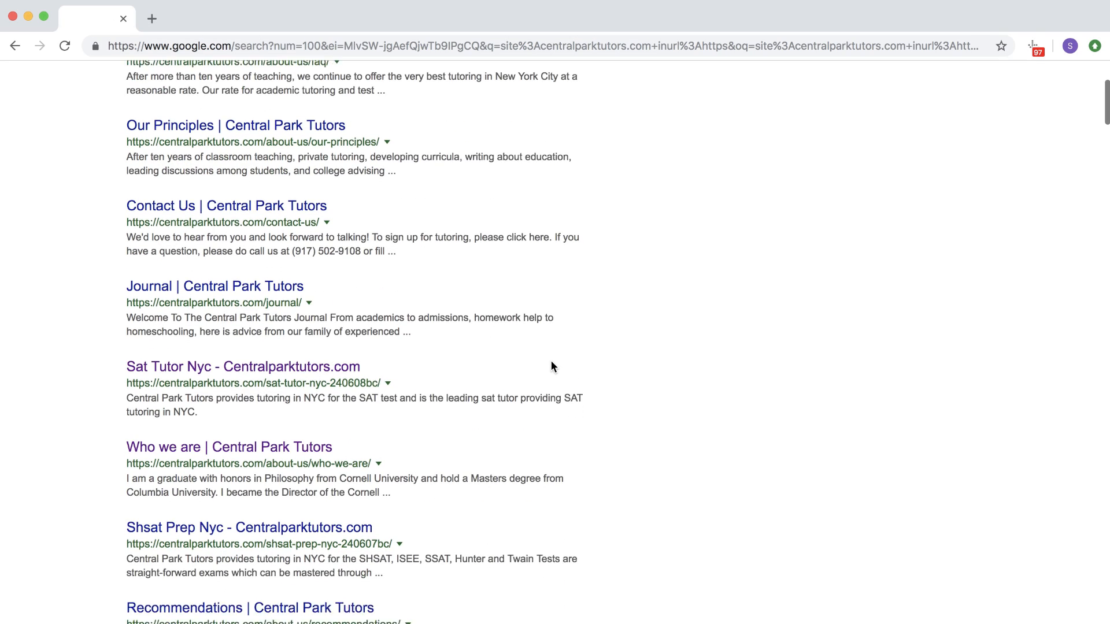
- Open the https Sat Tutor Nyc result and scroll through its unrelated link sections
left_click(243, 365)
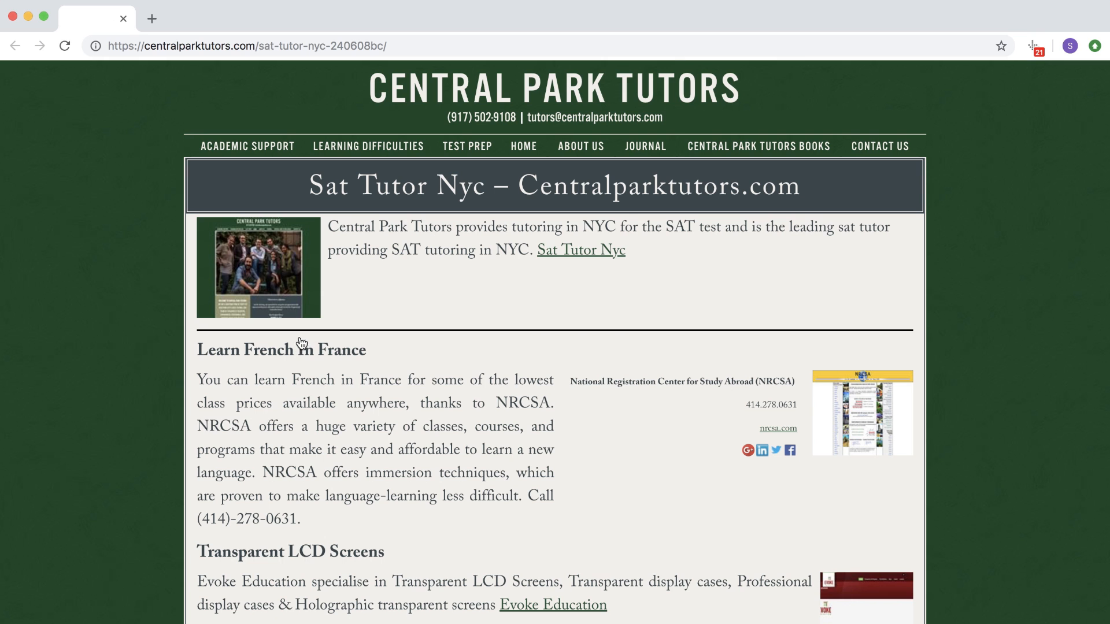
scroll("down", 3)
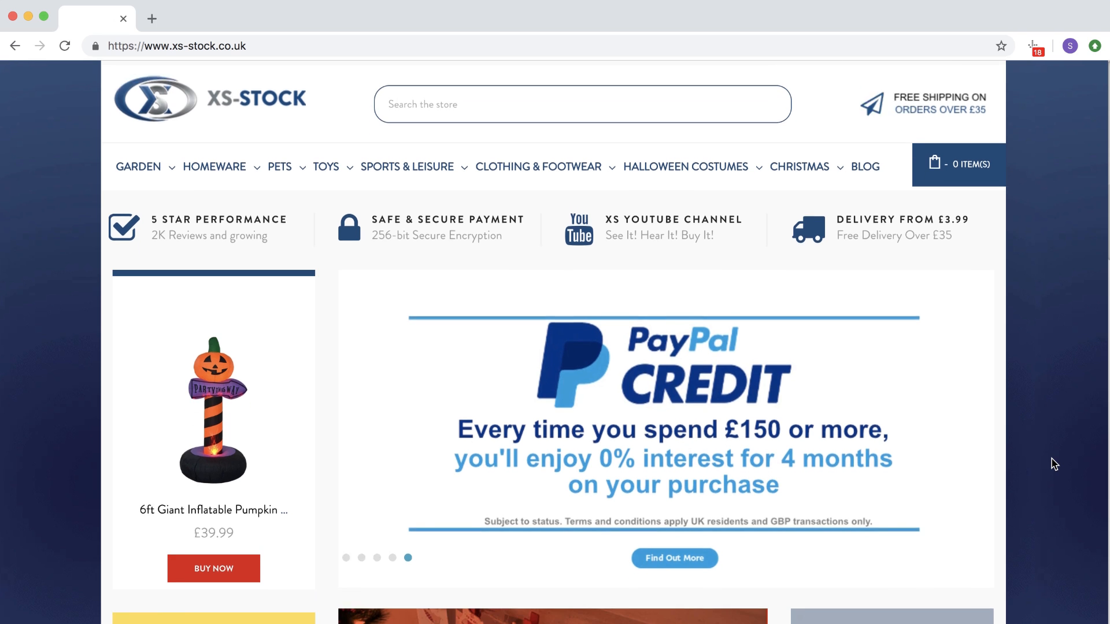
- Scroll the XS-Stock homepage down to its footer and back up
scroll("down", 3)
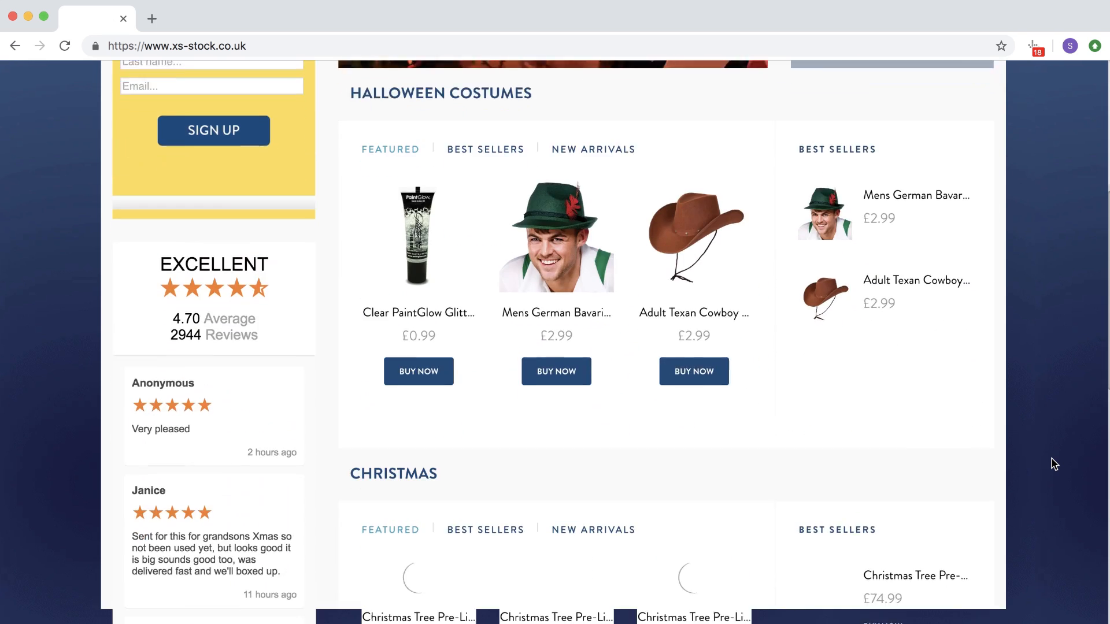
scroll("down", 3)
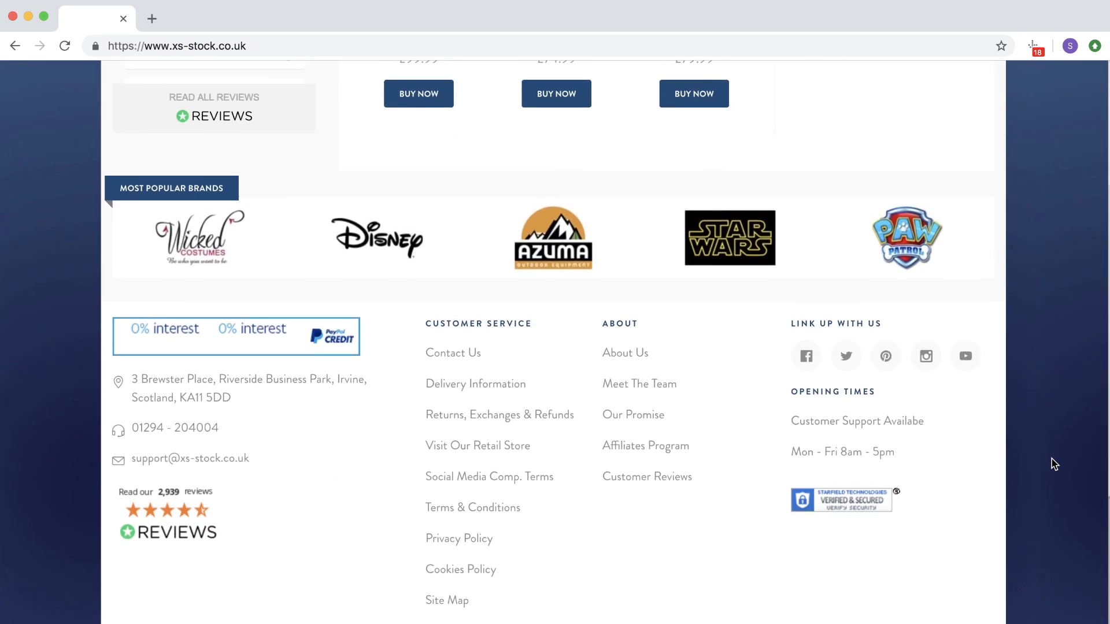
scroll("up", 3)
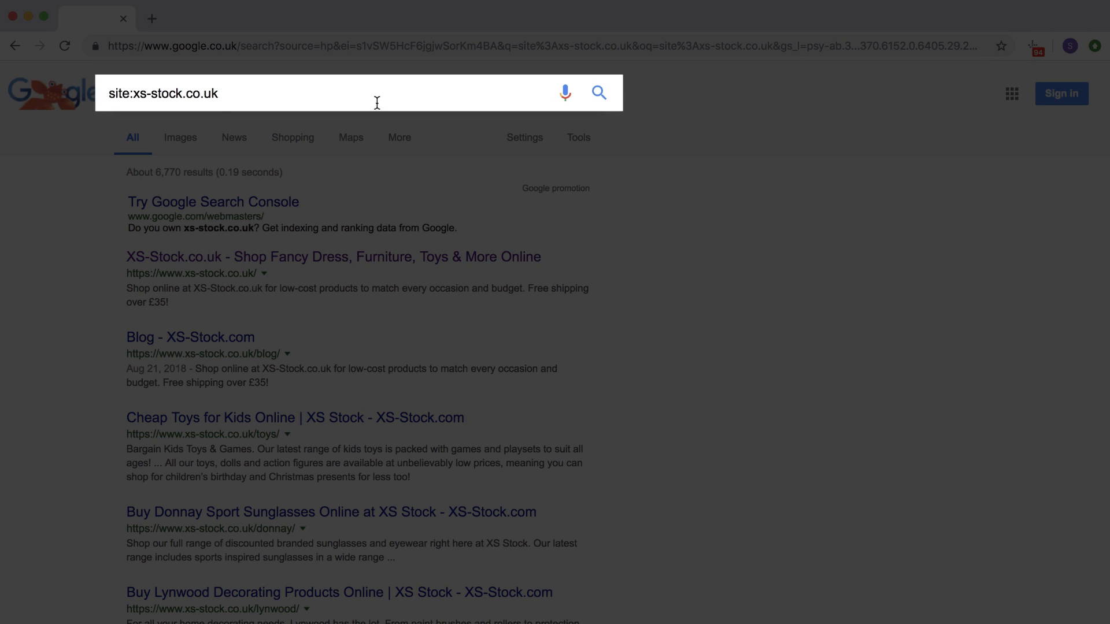
mouse_move(764, 334)
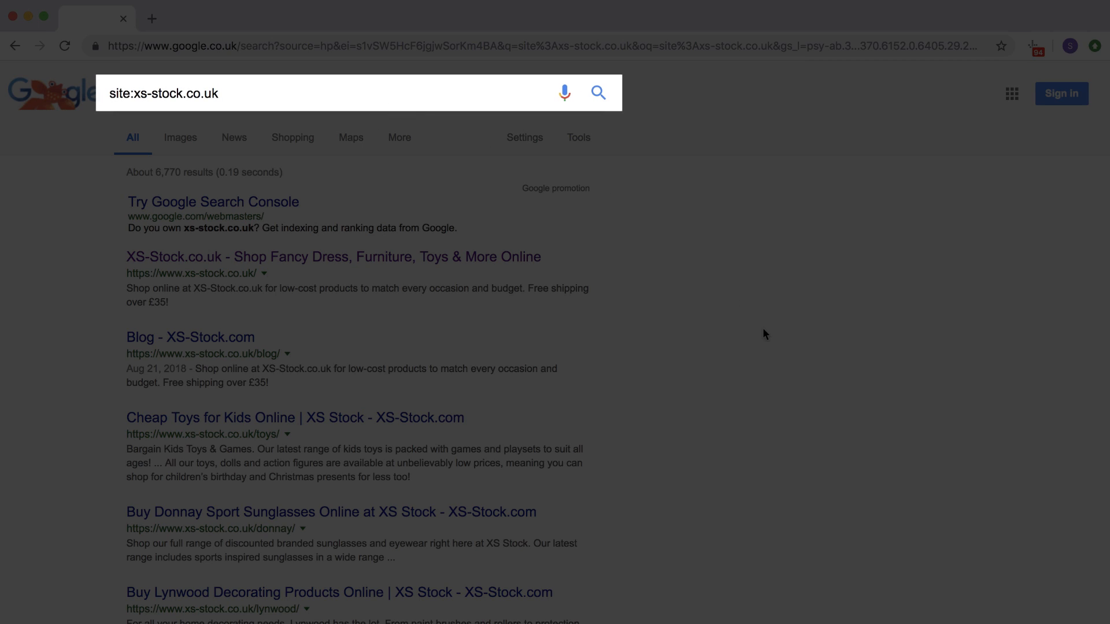
scroll("down", 3)
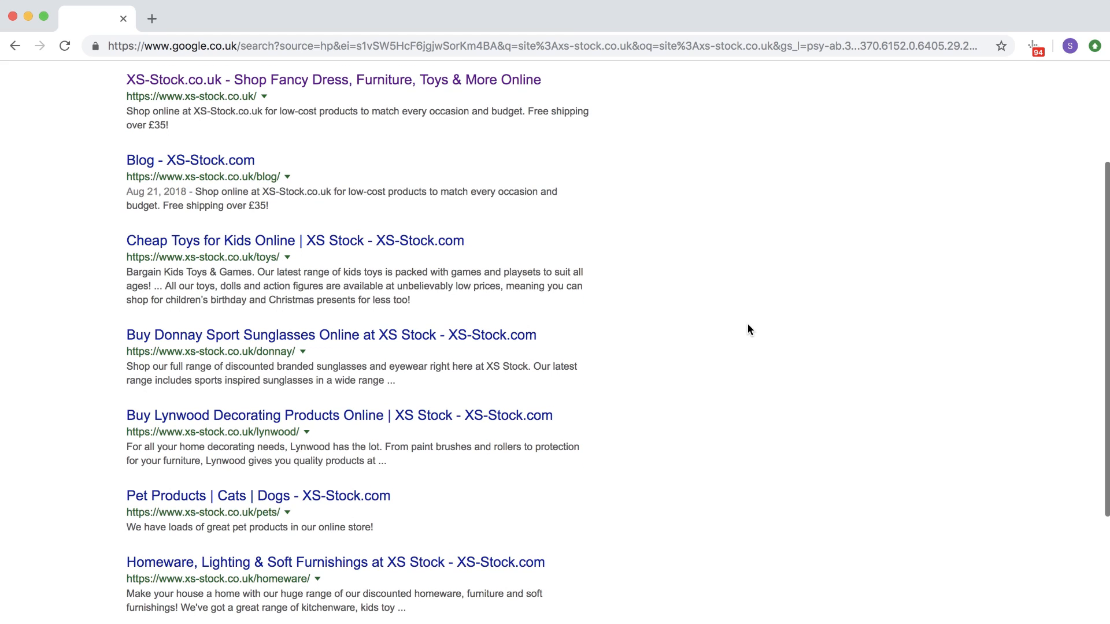
scroll("up", 3)
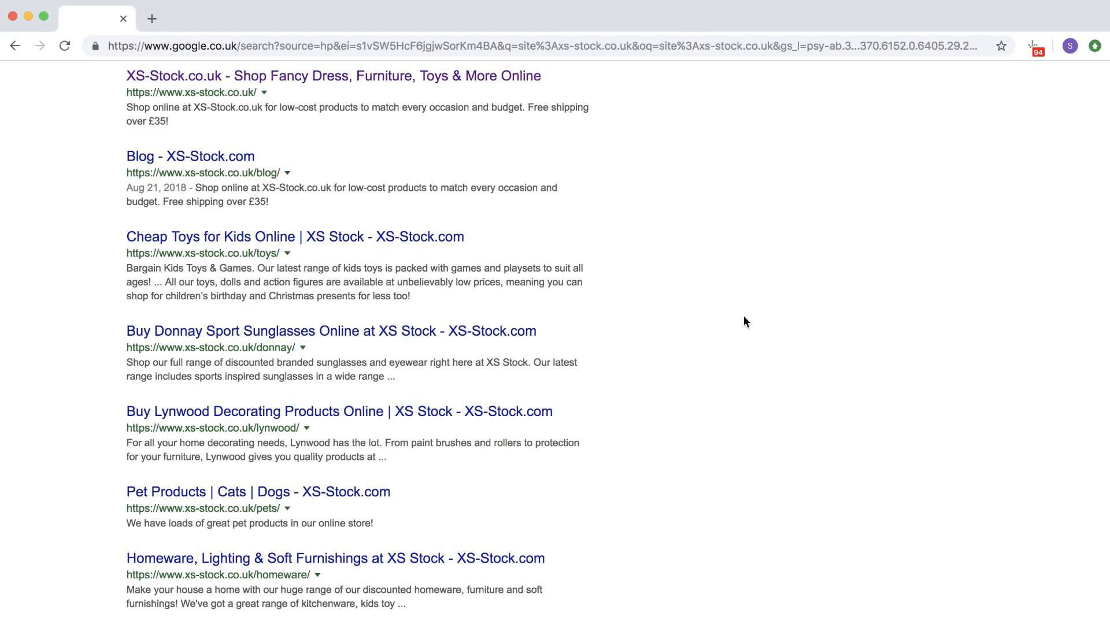
scroll("up", 3)
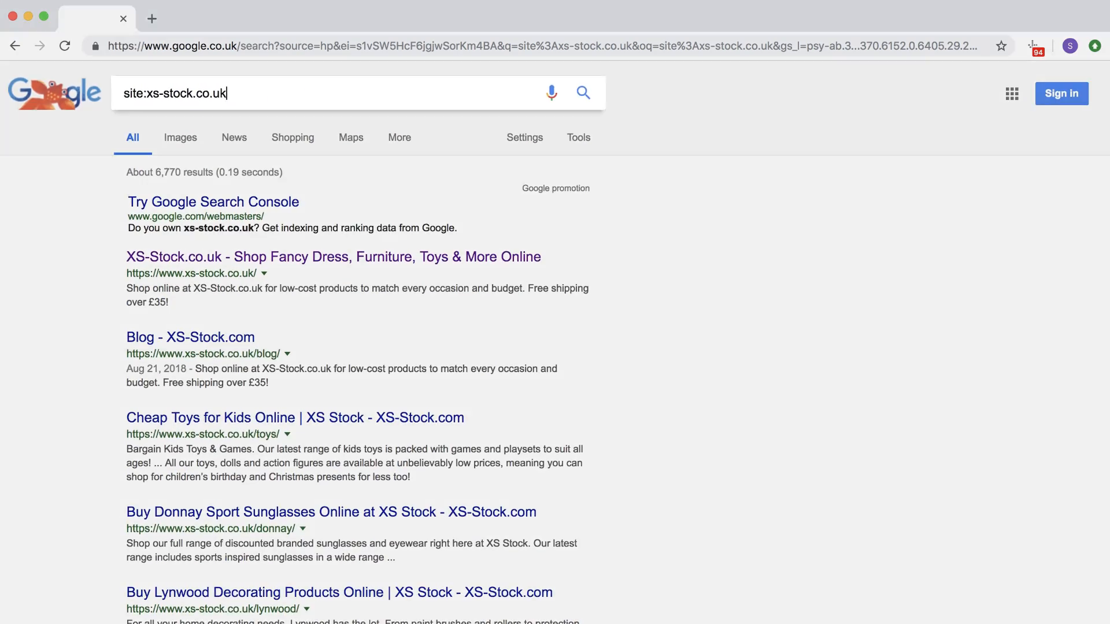
- Add intitle:xs-stock.com to the site:xs-stock.co.uk query and scroll the ~356 results
type("intitle:xs-stock.com")
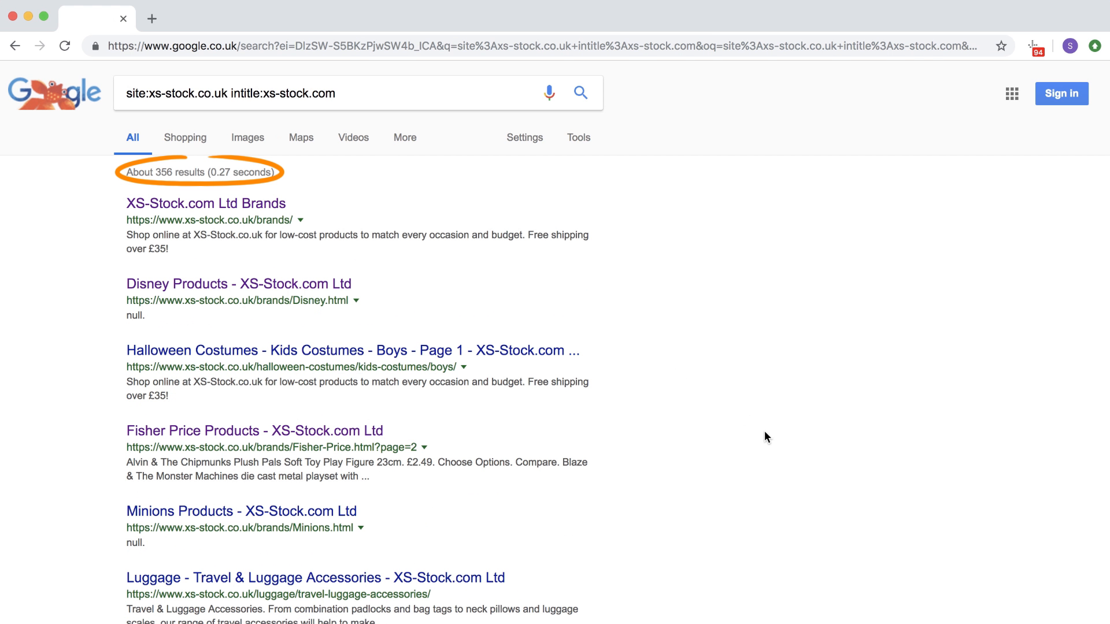
scroll("down", 3)
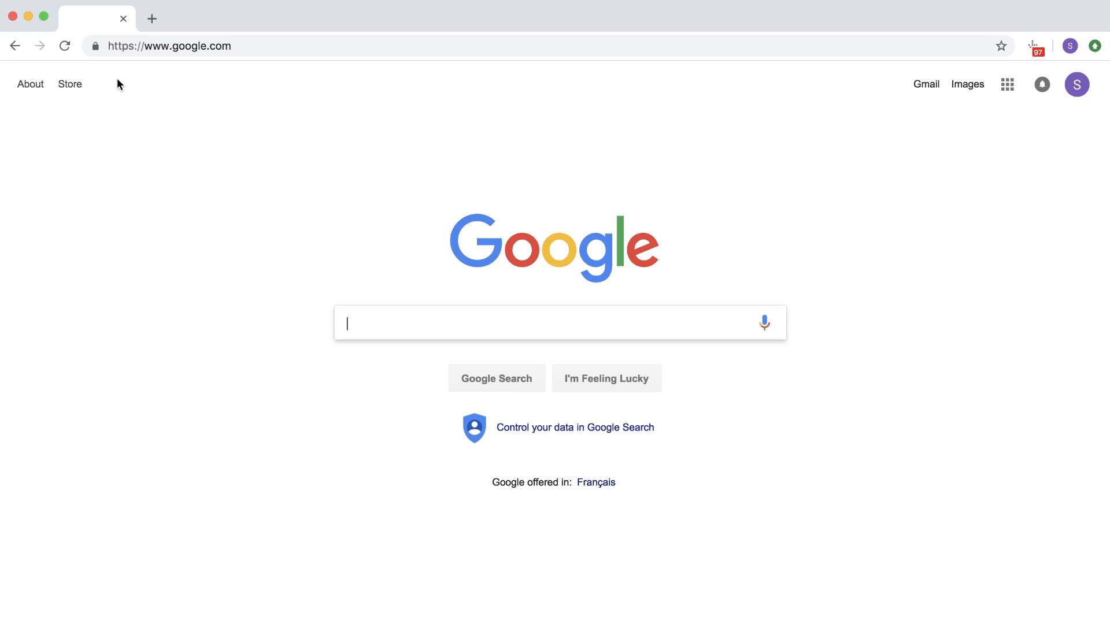
mouse_move(139, 402)
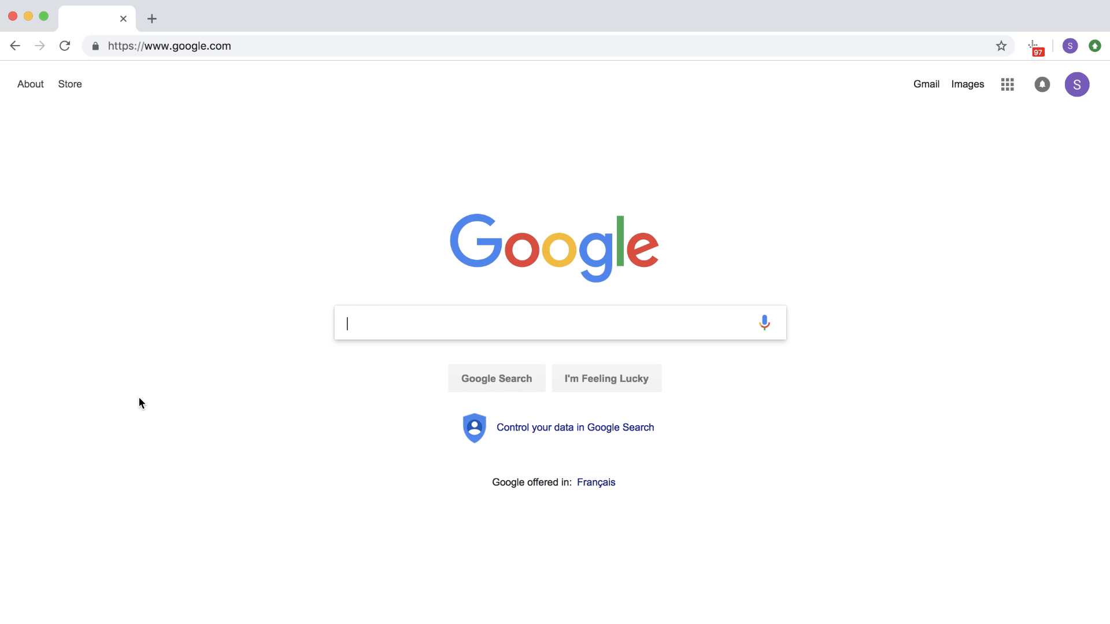
- Search site:xs-stock.com (about 168 results), then reopen the intitle:xs-stock.com query
type("site:xs-stock.com")
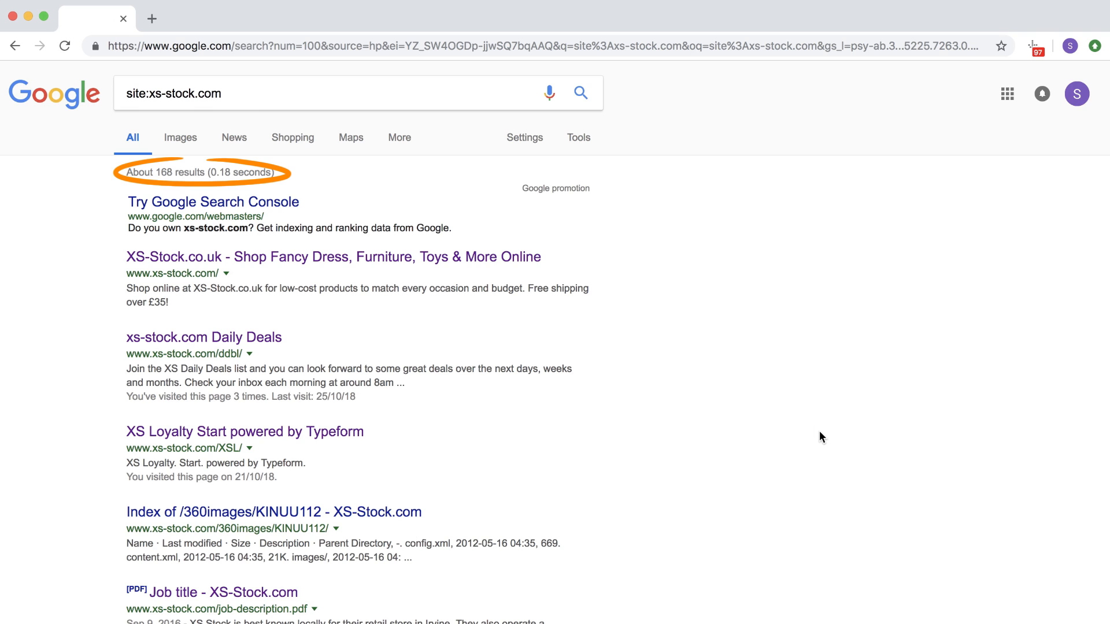
left_click(203, 337)
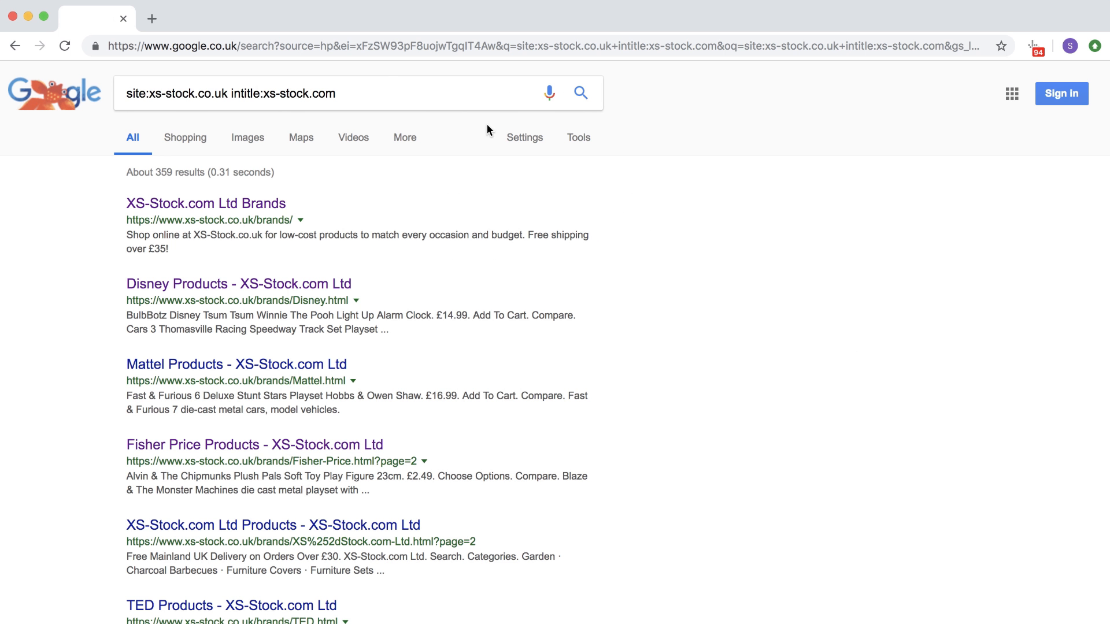
- Scroll the 359 results down to TED Products, whose description shows only null
scroll("down", 3)
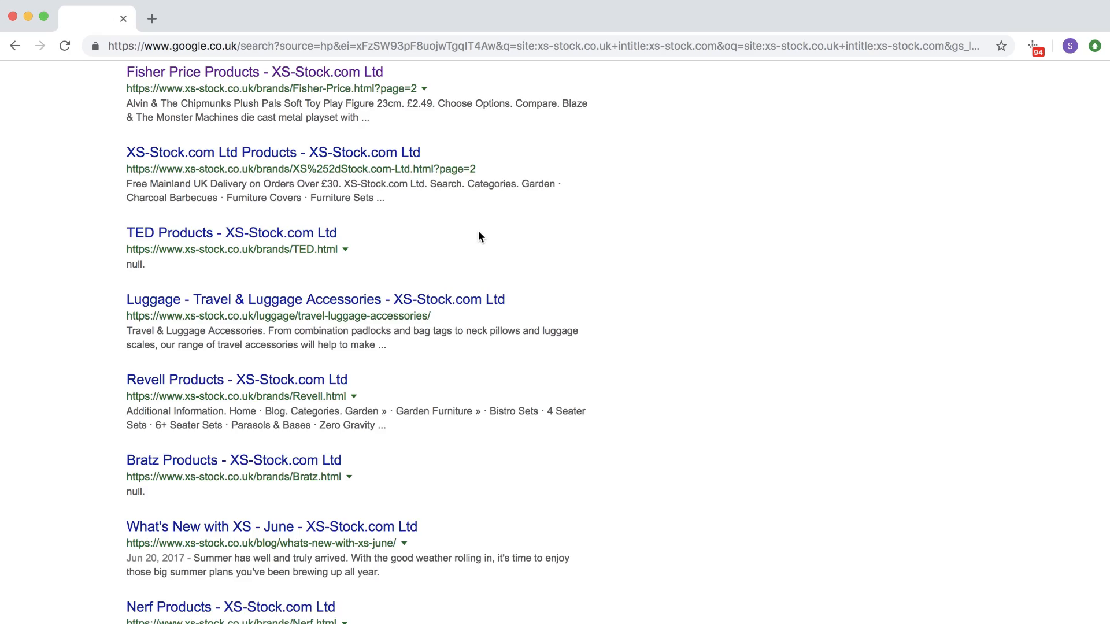
scroll("down", 3)
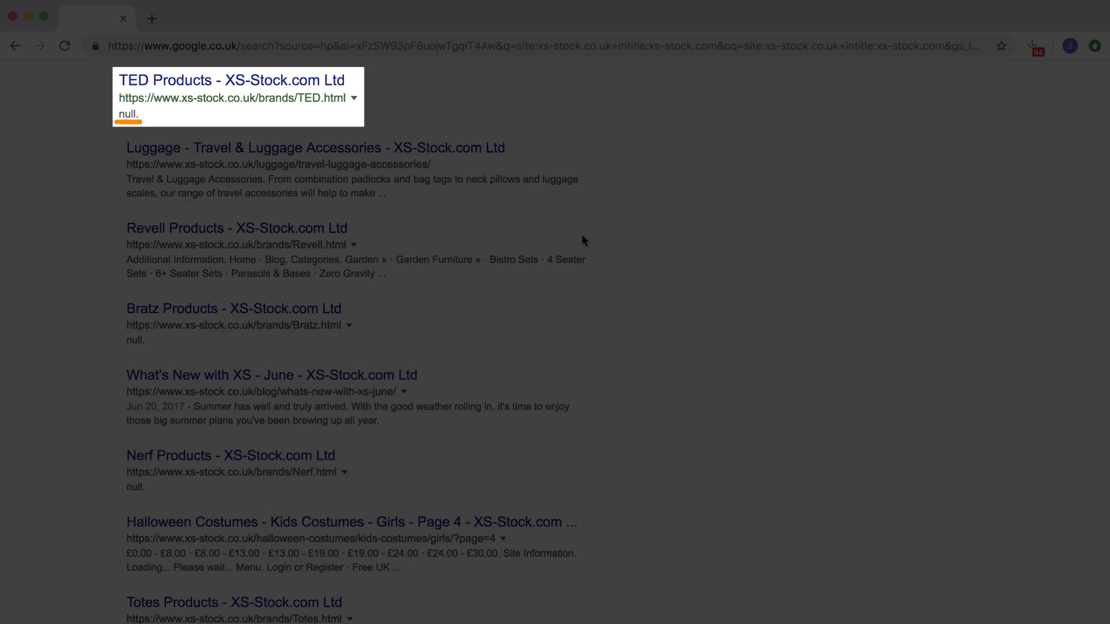
scroll("down", 3)
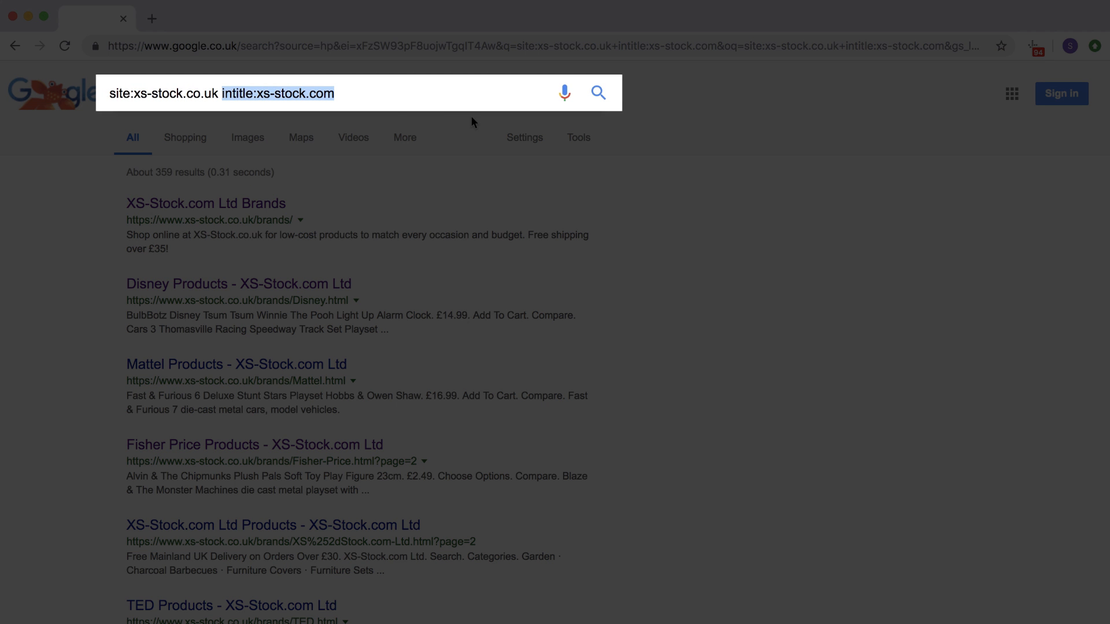
- Search site:xs-stock.co.uk inurl:page and scroll through the results
type("inurl:pa")
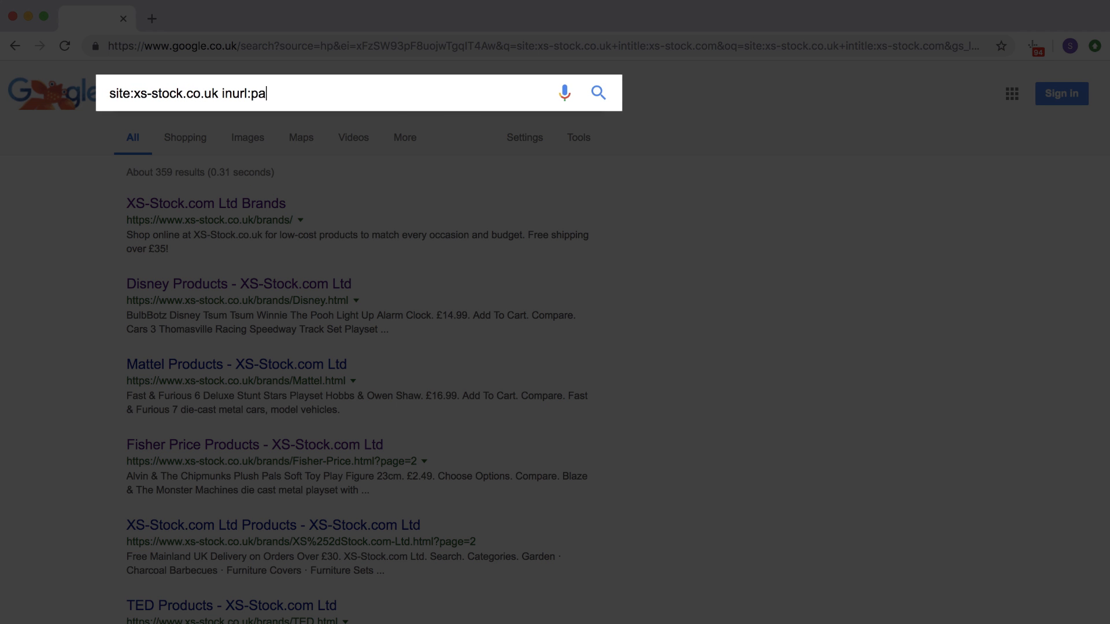
key("Return")
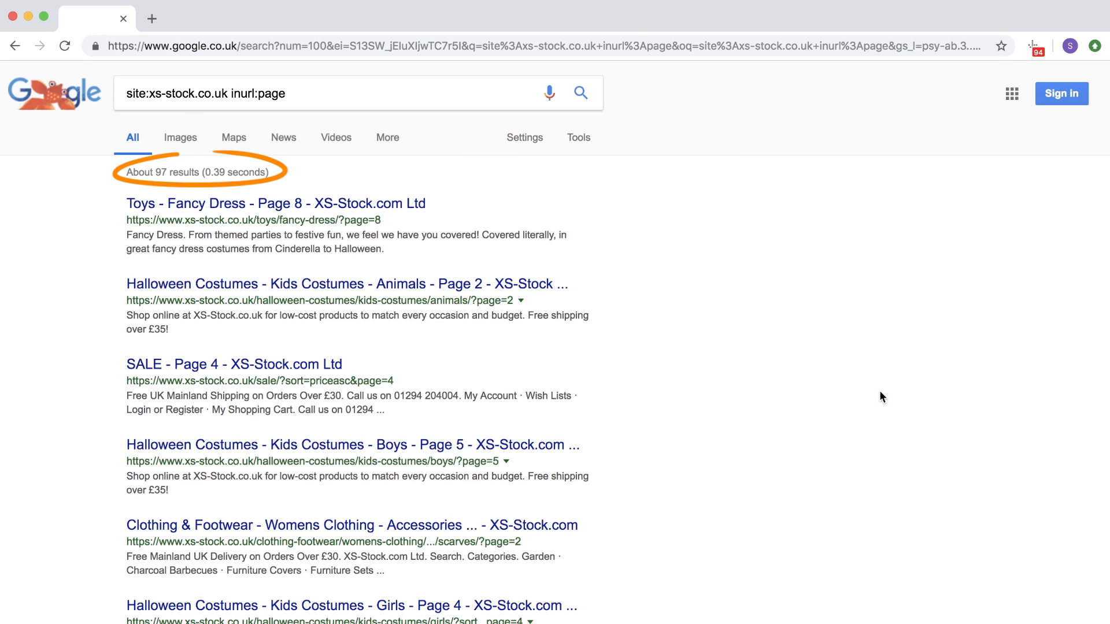
scroll("down", 3)
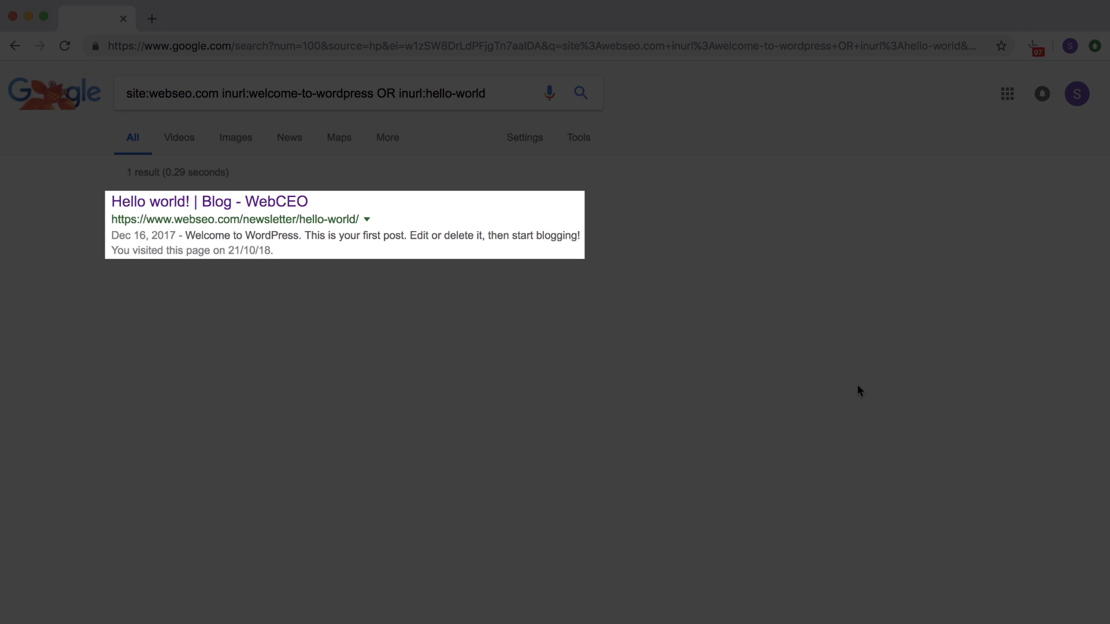
- From the Google home page, search site:hubspot.com "lorem ipsum"
left_click(15, 45)
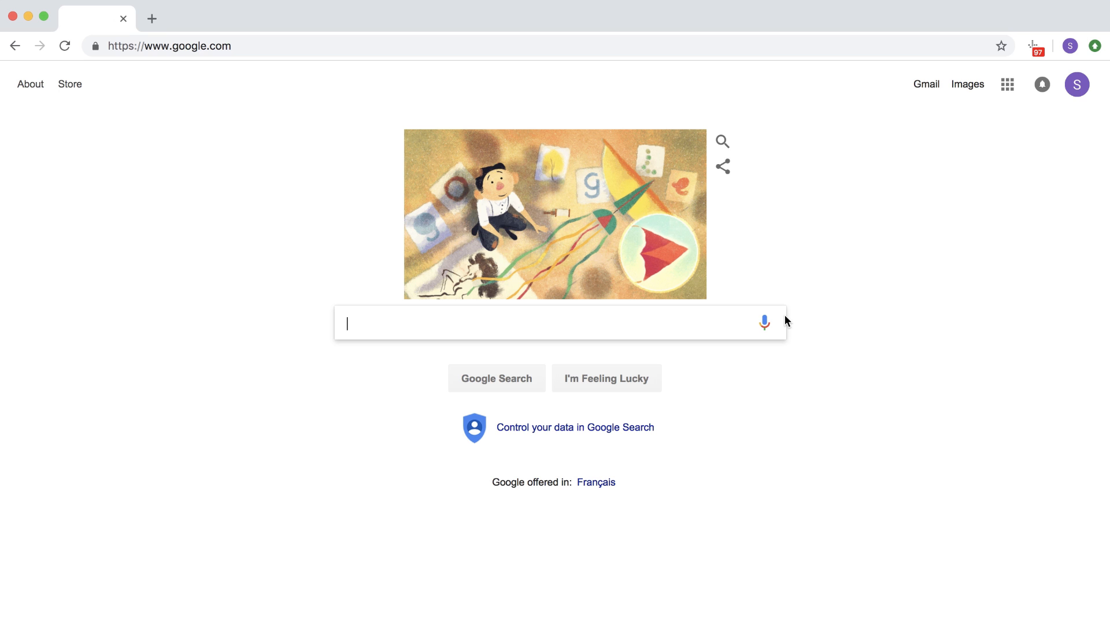
type("site:hubspot")
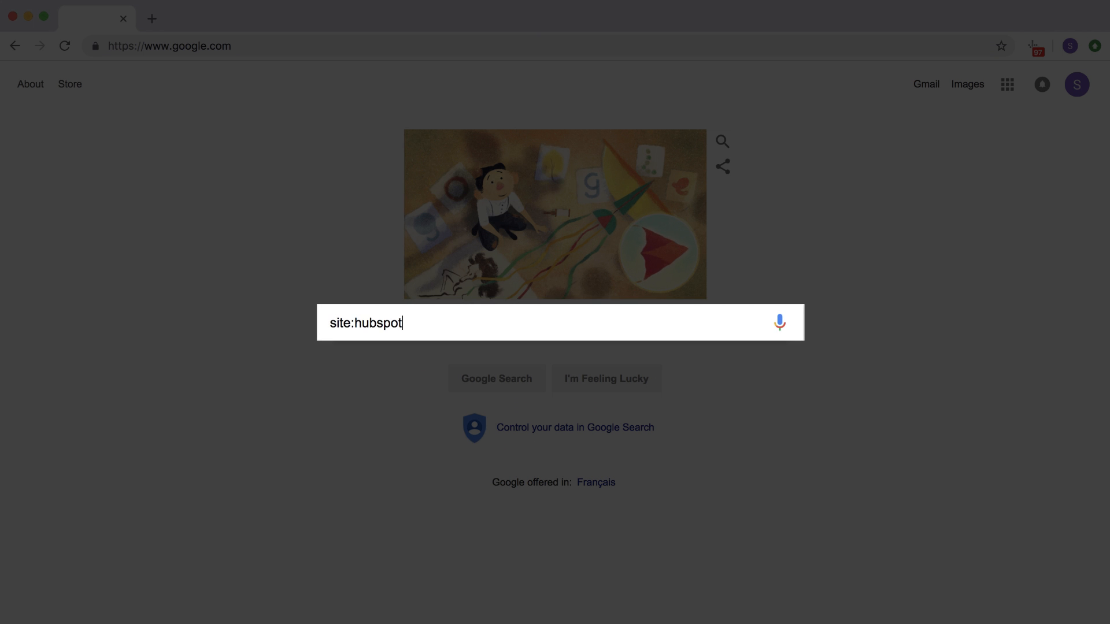
type(".com \"lorem ips")
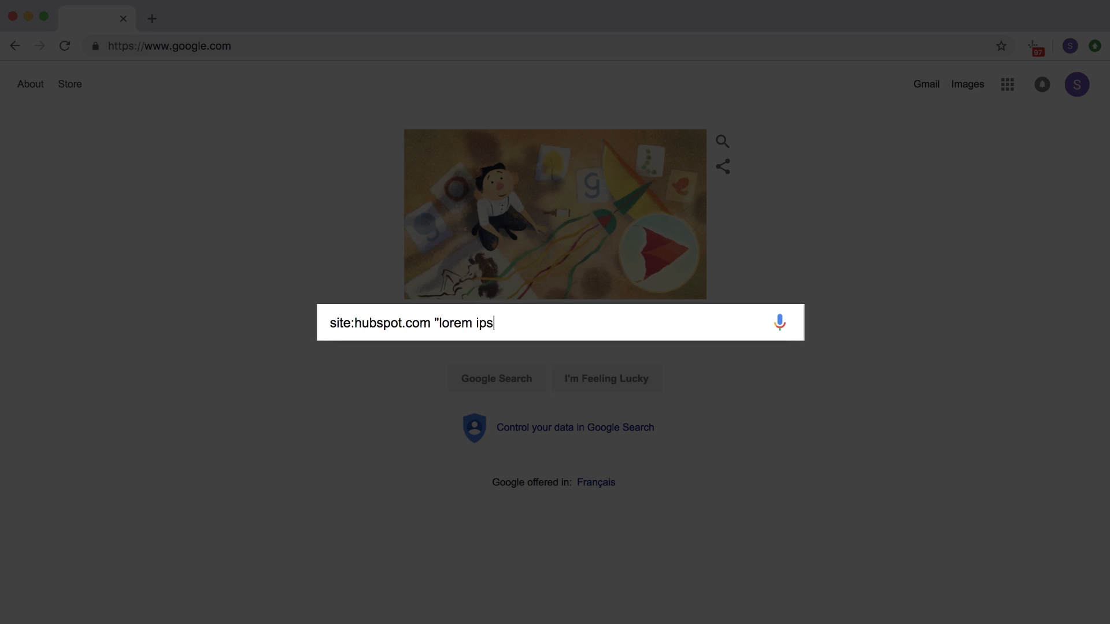
key("Return")
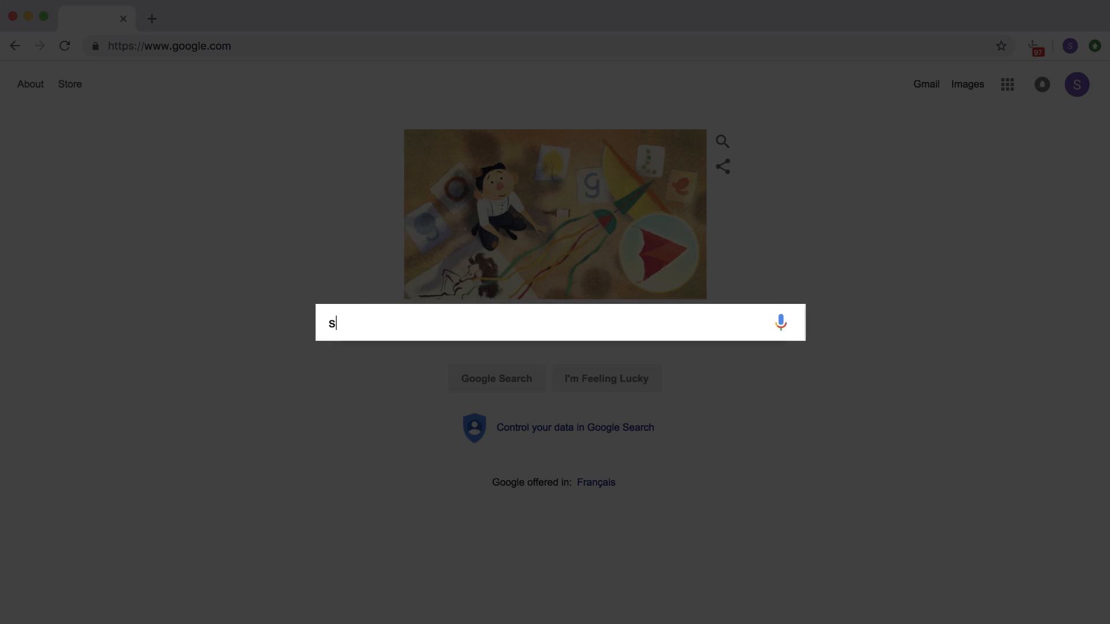
- Search Google for site:ahrefs.com filetype:pdf
type("ite:ahrefs.com")
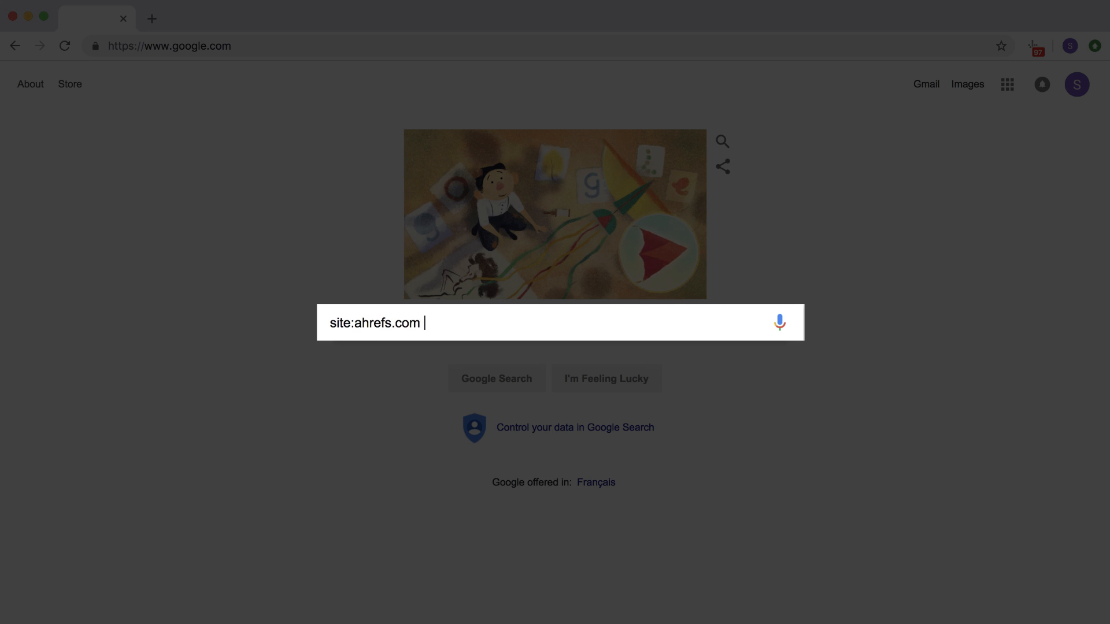
type("filetype:pdf")
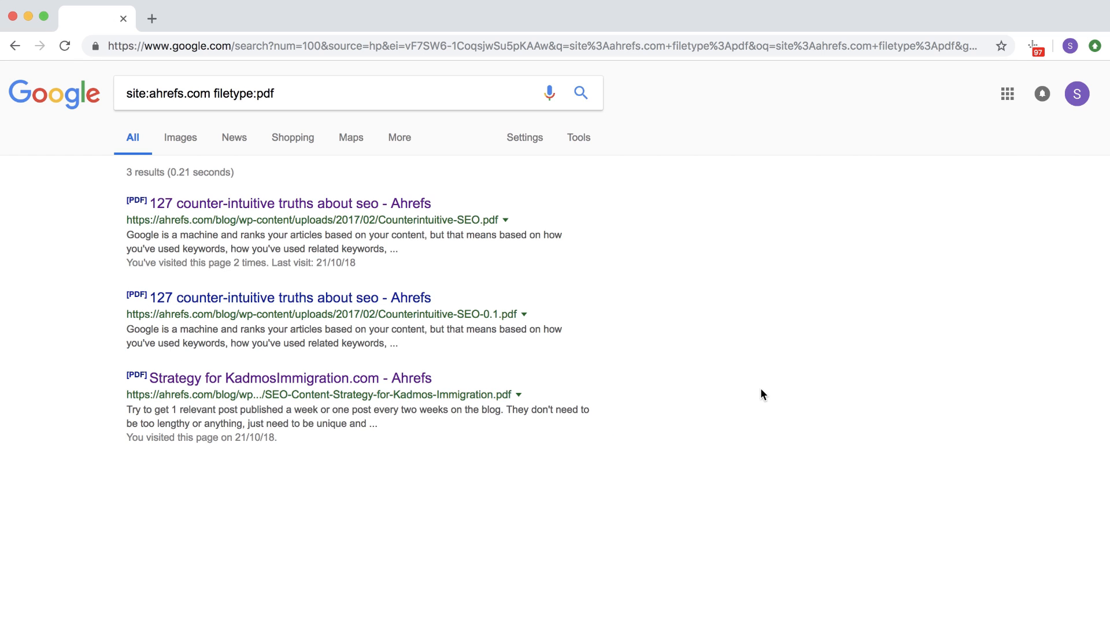
mouse_move(812, 466)
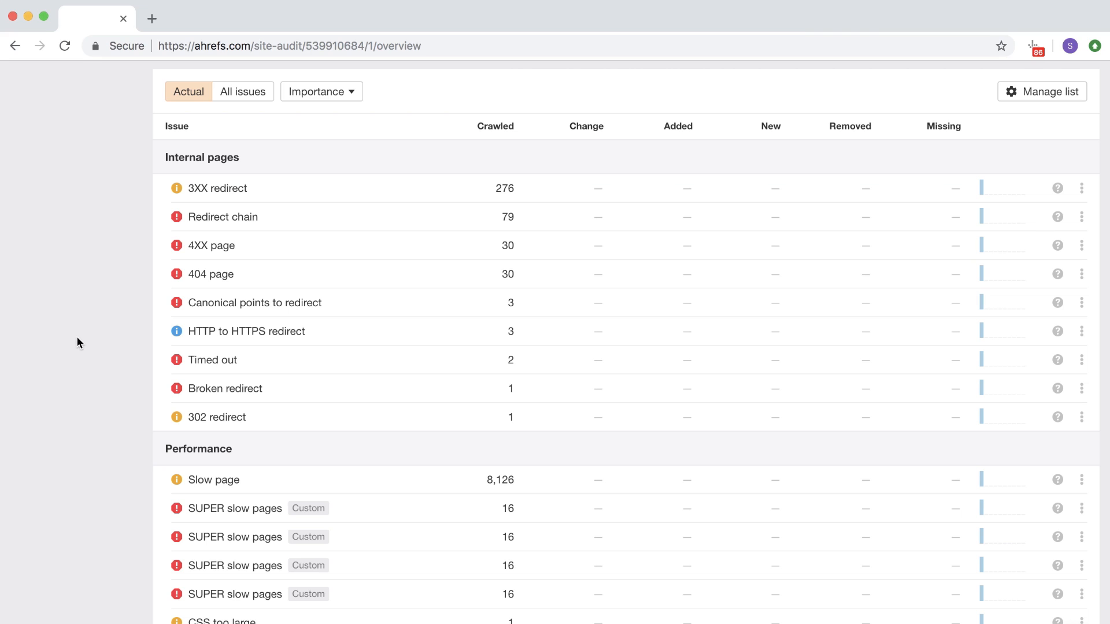
mouse_move(505, 188)
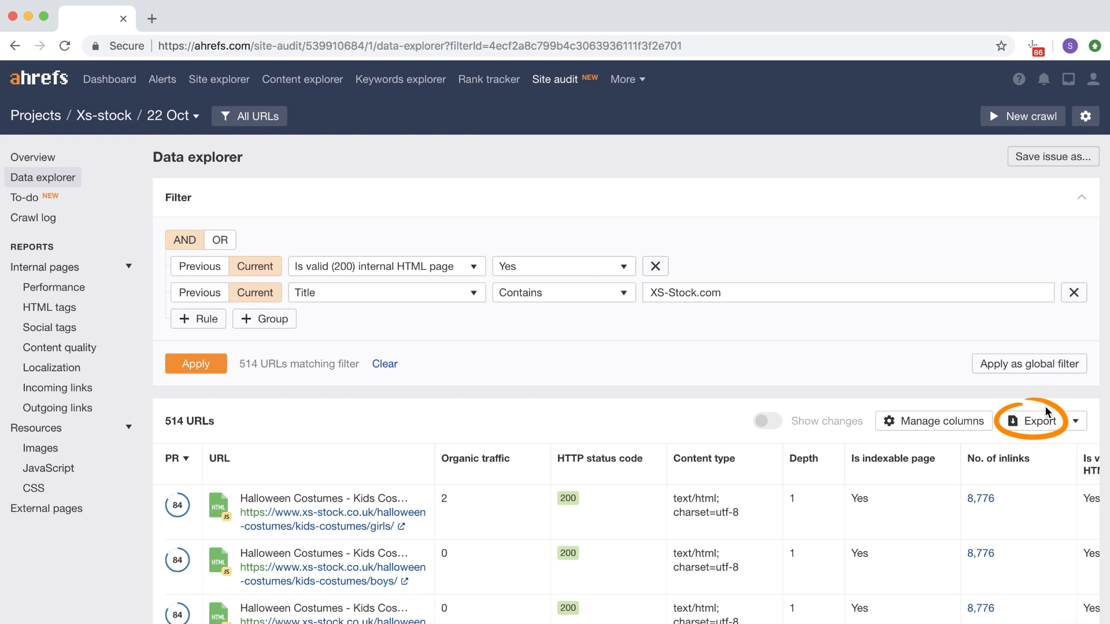
- Export all 514 filtered URLs to CSV in Microsoft Excel (UTF-16) format
left_click(1032, 420)
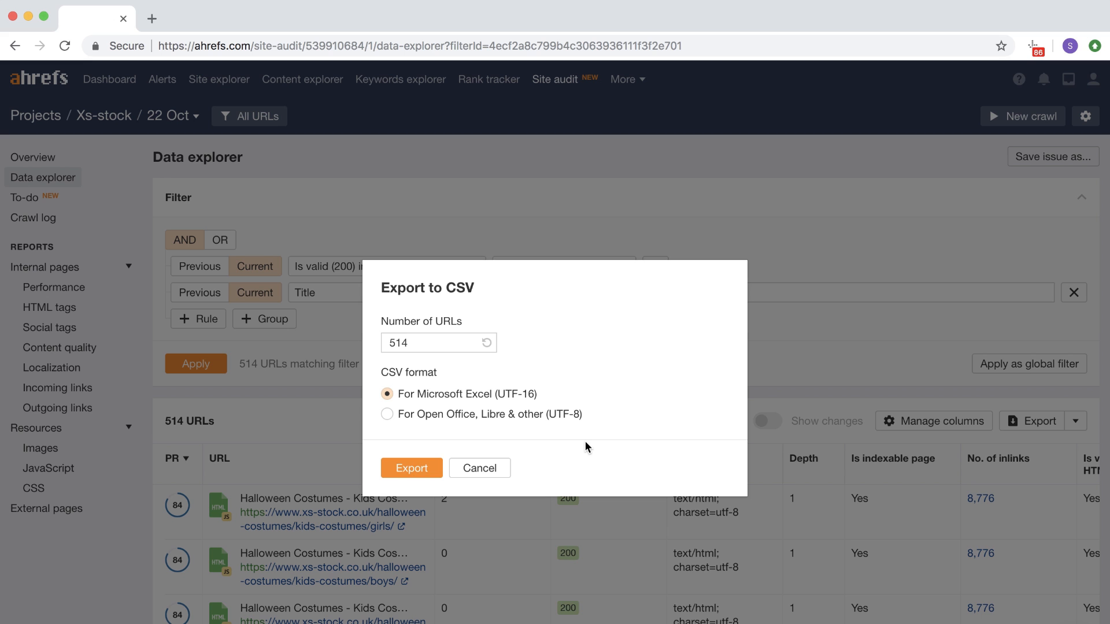
left_click(479, 468)
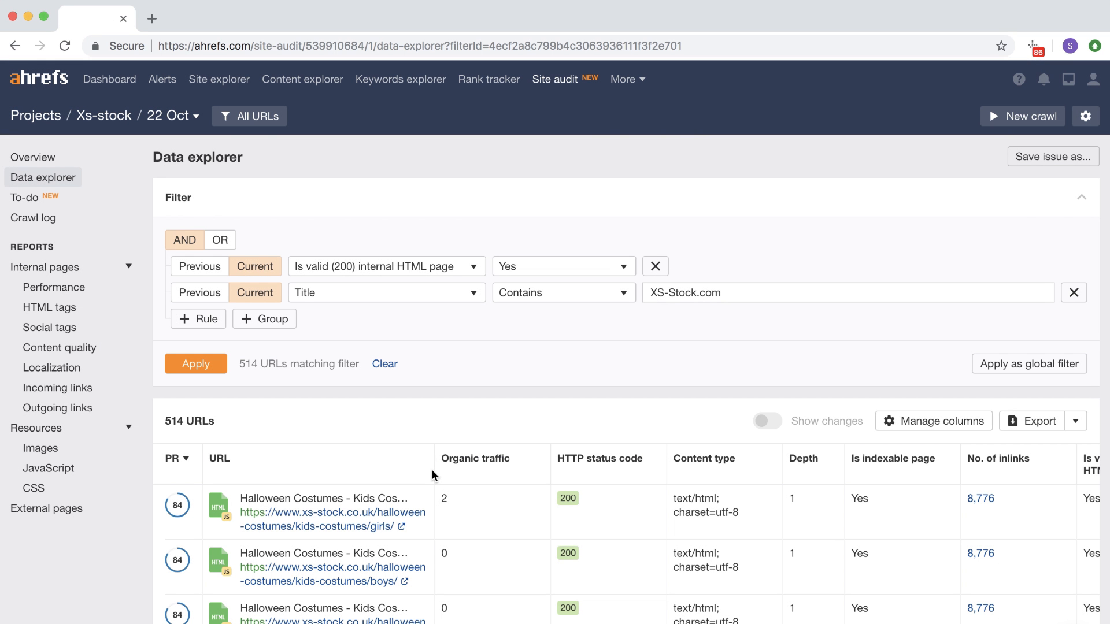